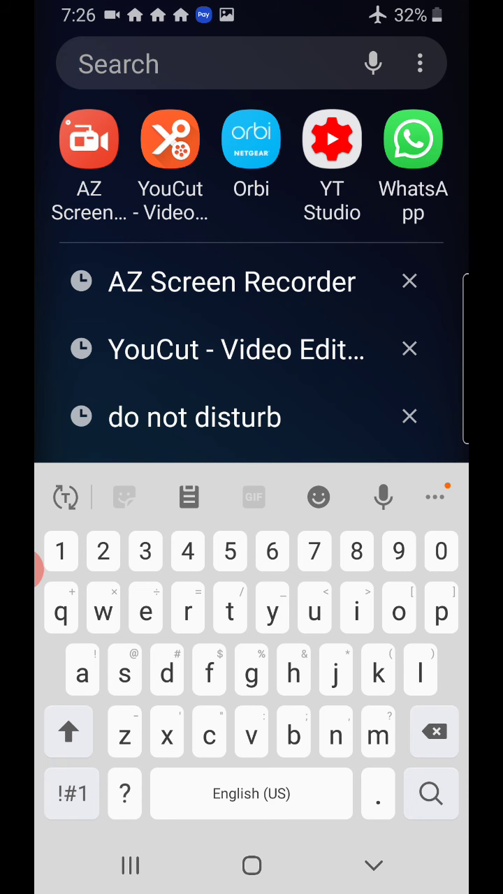
{"action": "left_click", "coordinate": [251, 64]}
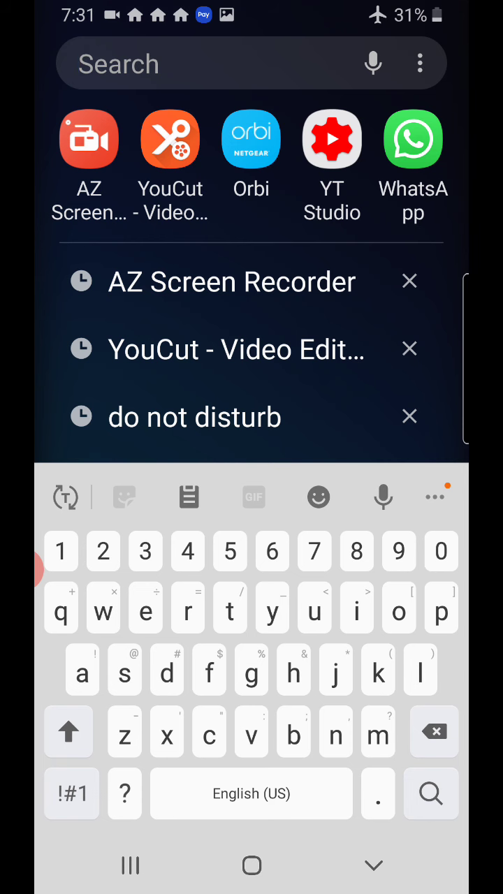
{"action": "left_click", "coordinate": [252, 64]}
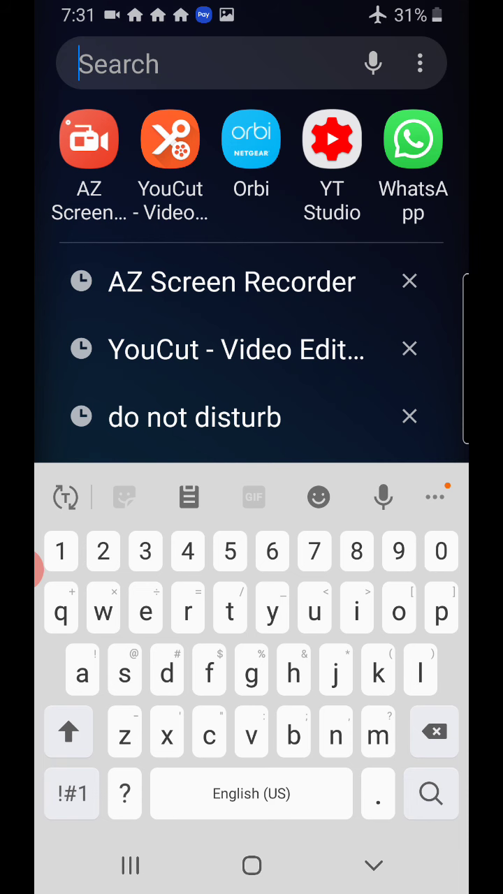